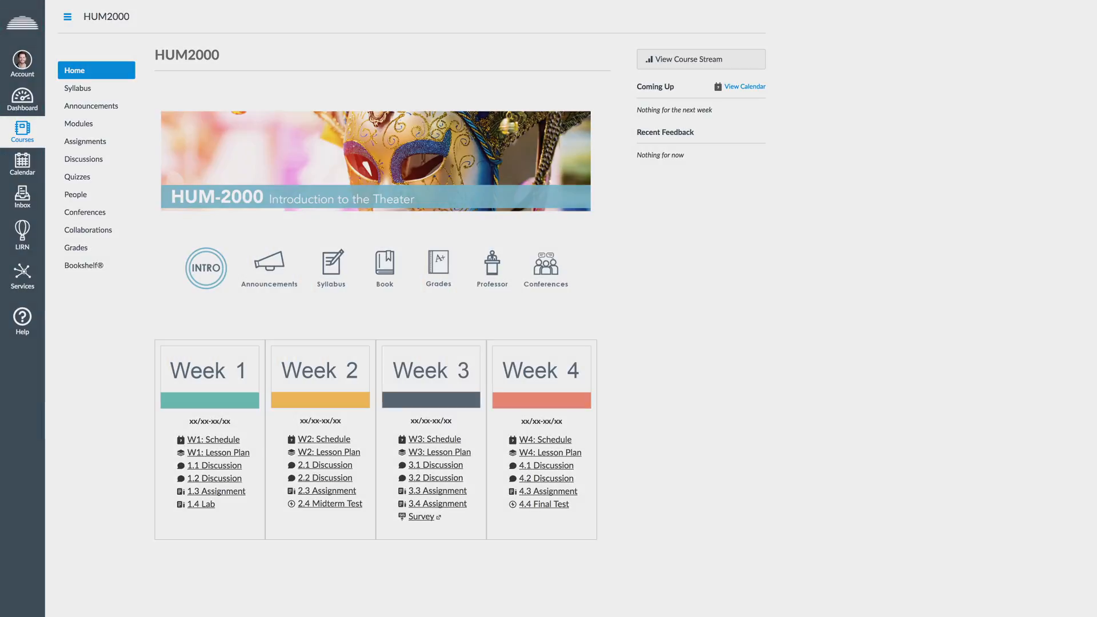
Show the account tray over the HUM2000 course home page.
click(23, 61)
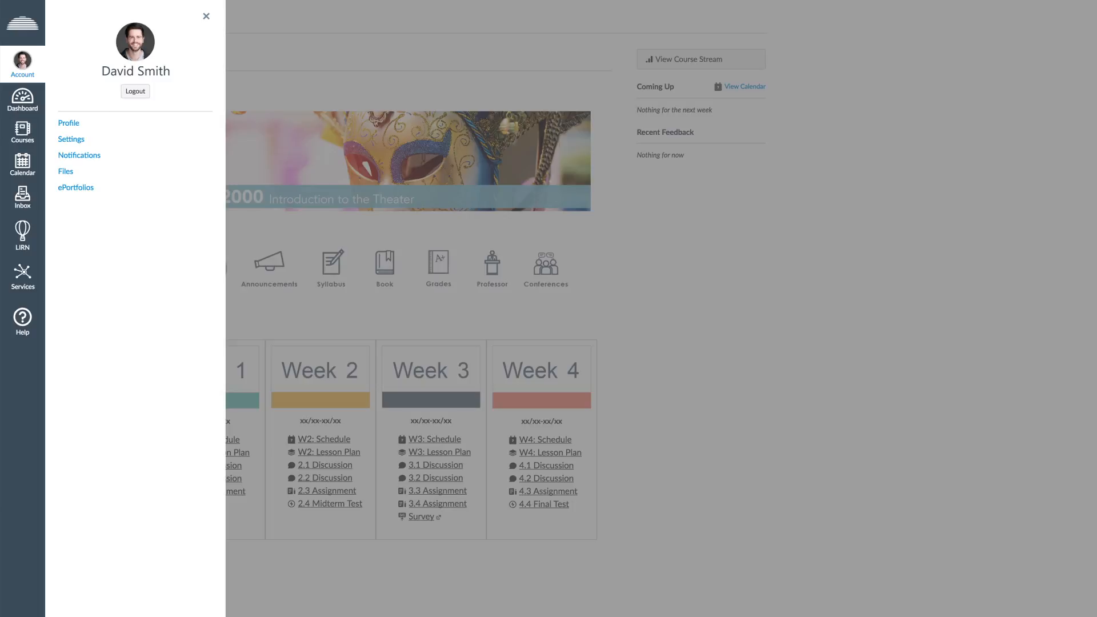
View the profile and its edit form, then go to Notification Preferences.
click(68, 124)
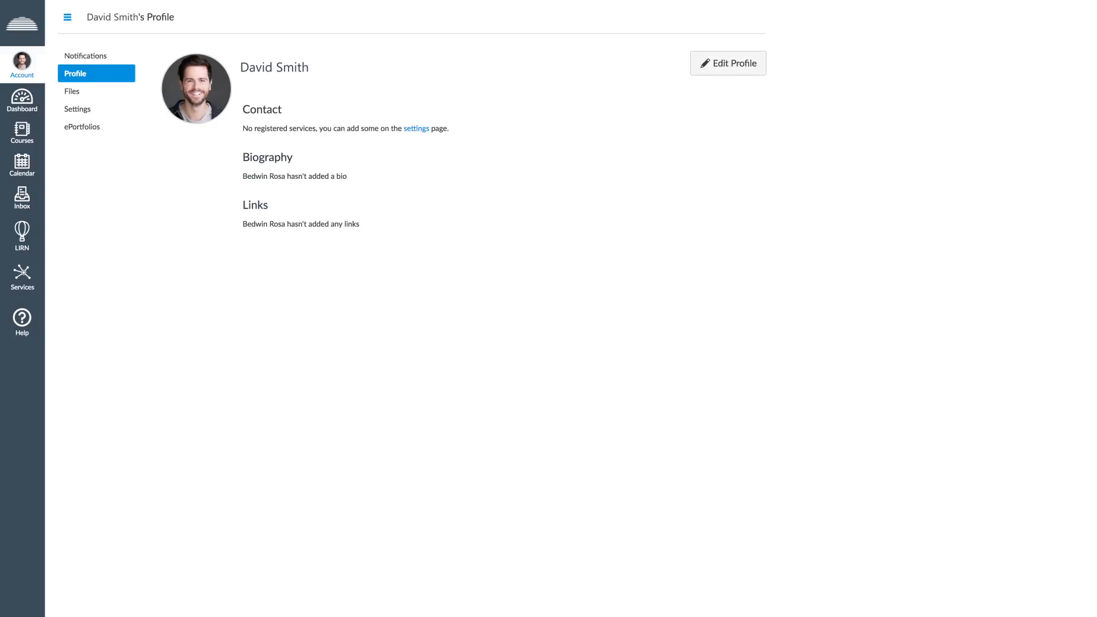
click(728, 63)
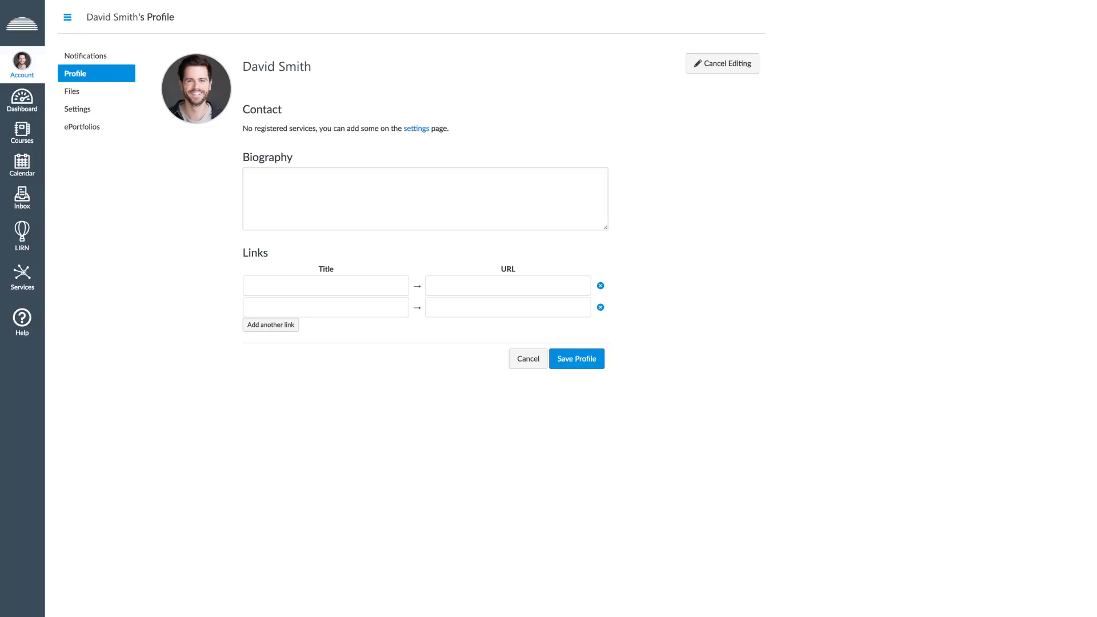
click(85, 55)
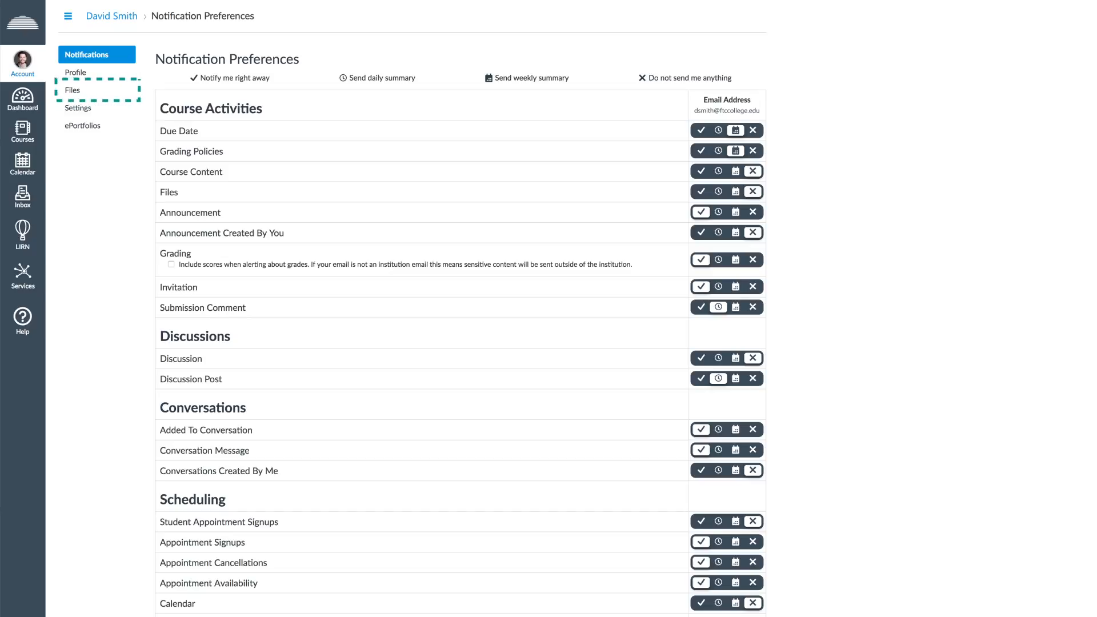
Go from the user's files to the account settings page.
click(72, 90)
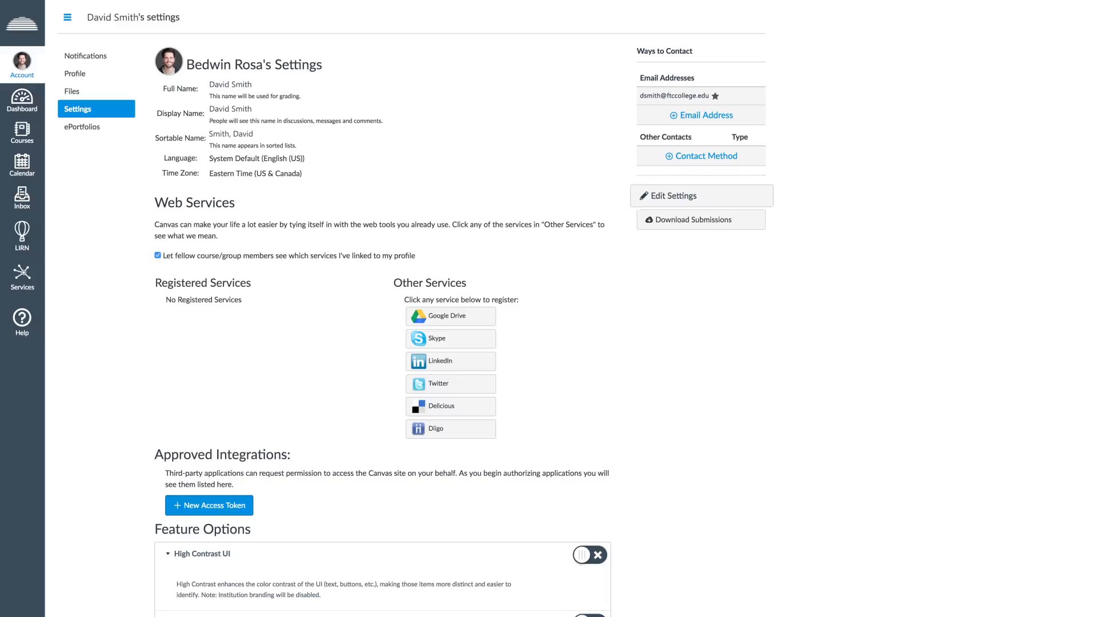
Inspect the language and time zone fields, cancel without changes, and go to ePortfolios.
click(672, 196)
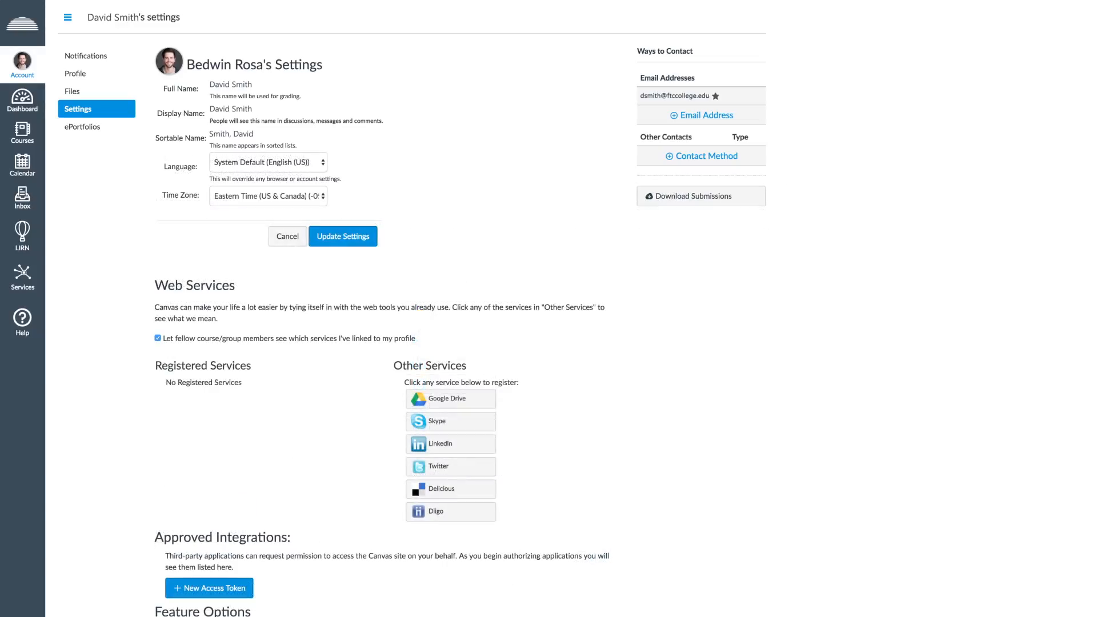
click(267, 161)
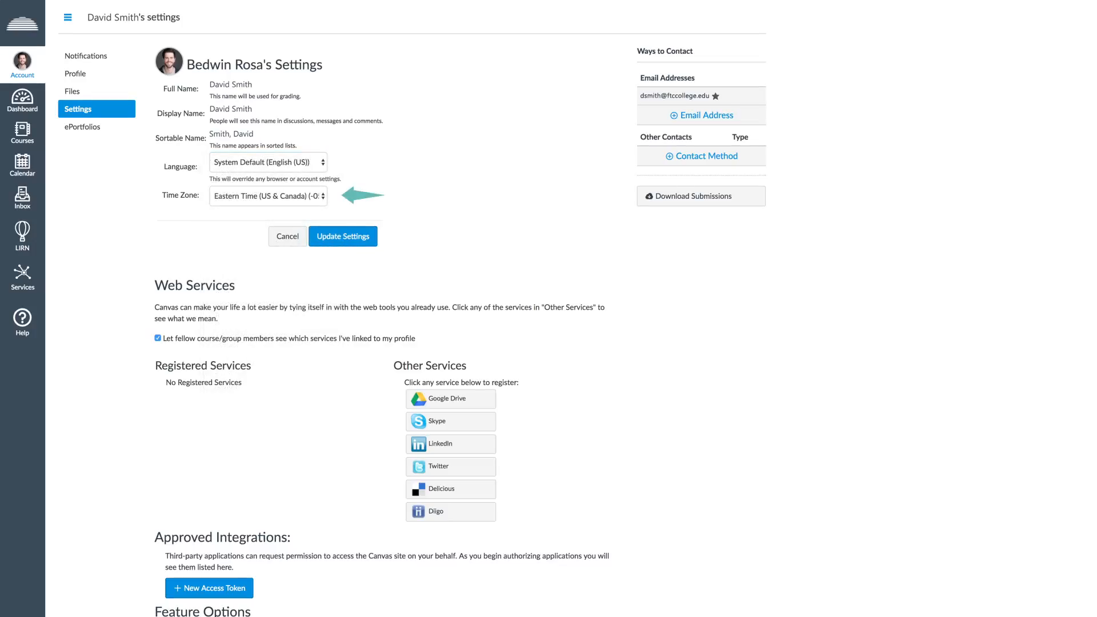
click(267, 195)
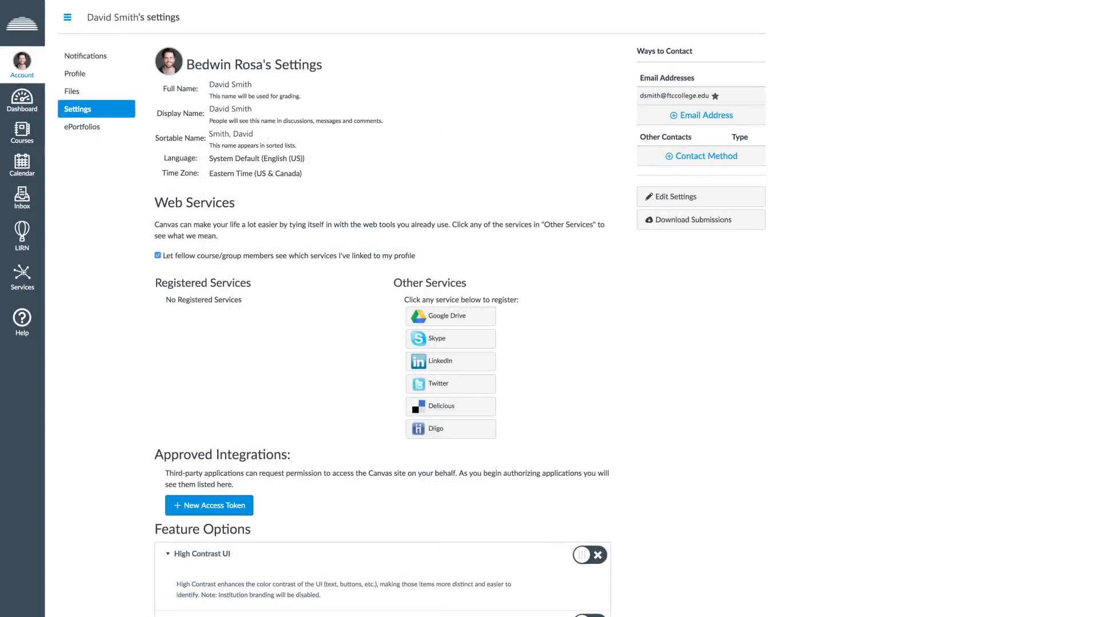
click(705, 114)
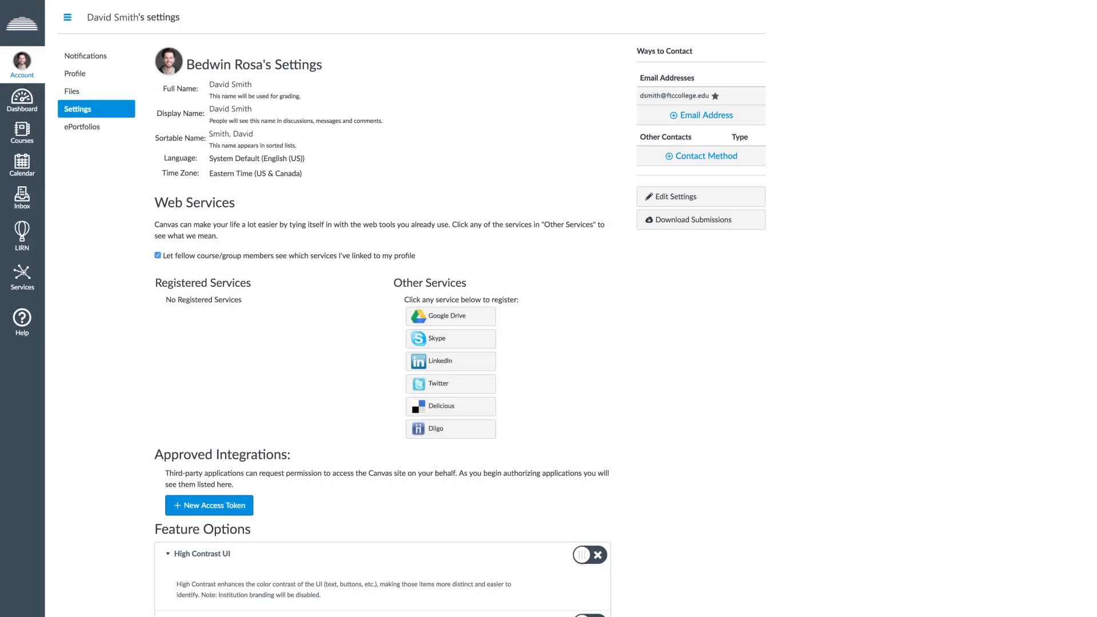
click(82, 127)
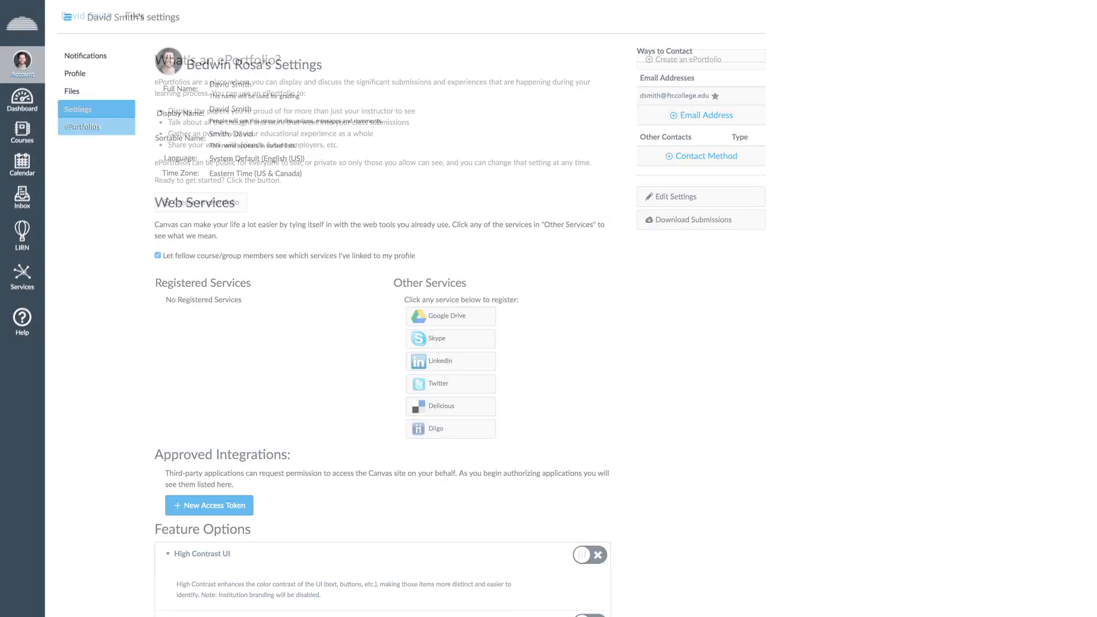
Return to the dashboard and switch its view to Recent Activity.
click(82, 127)
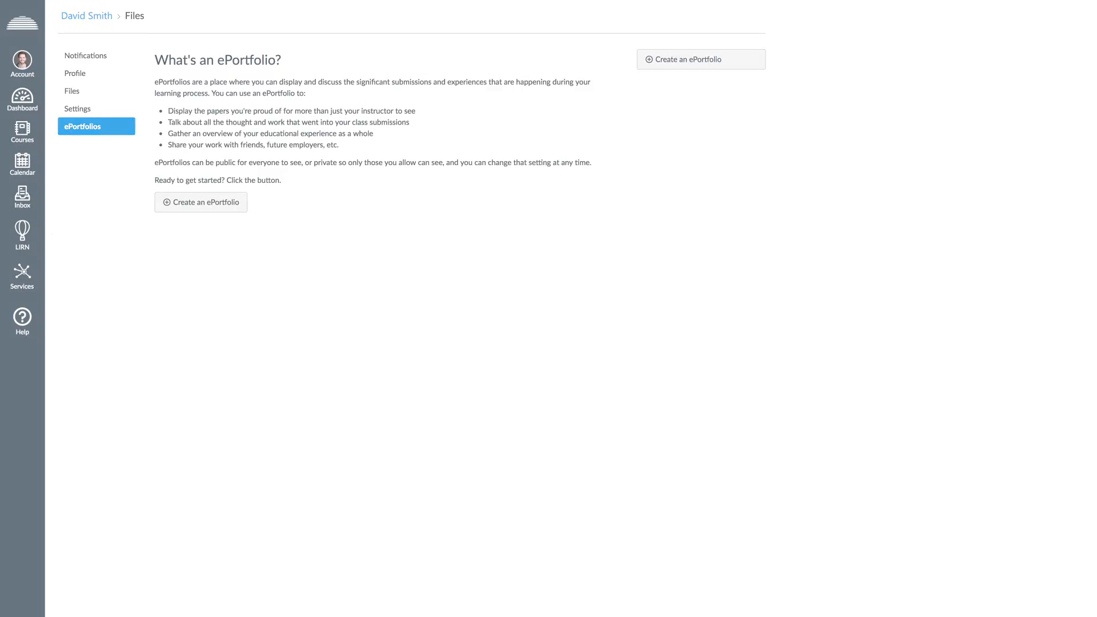
click(22, 62)
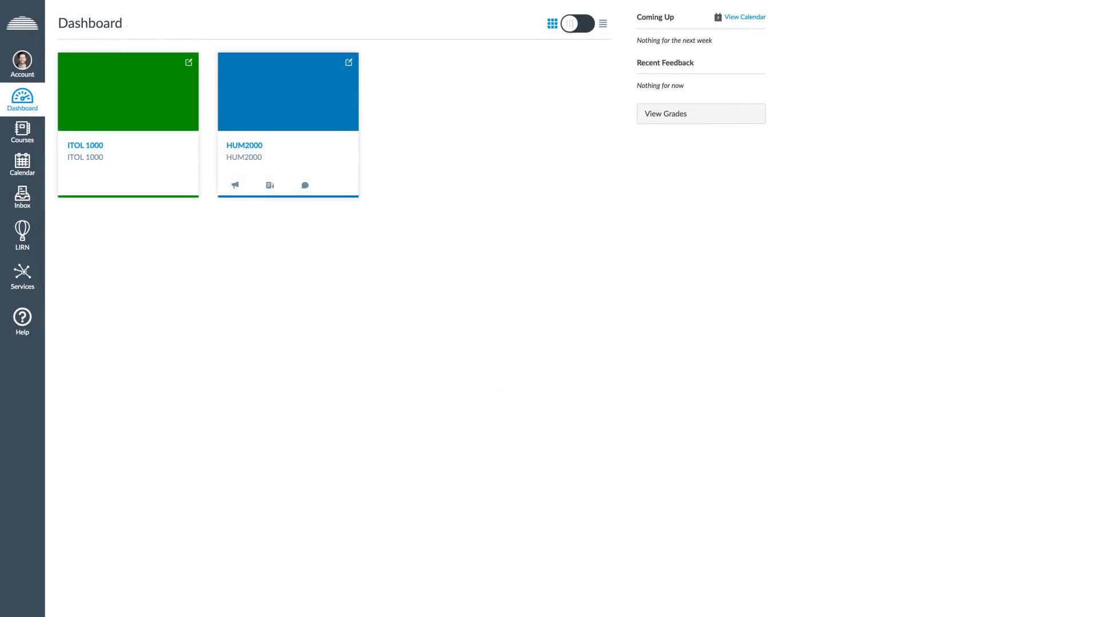
click(590, 23)
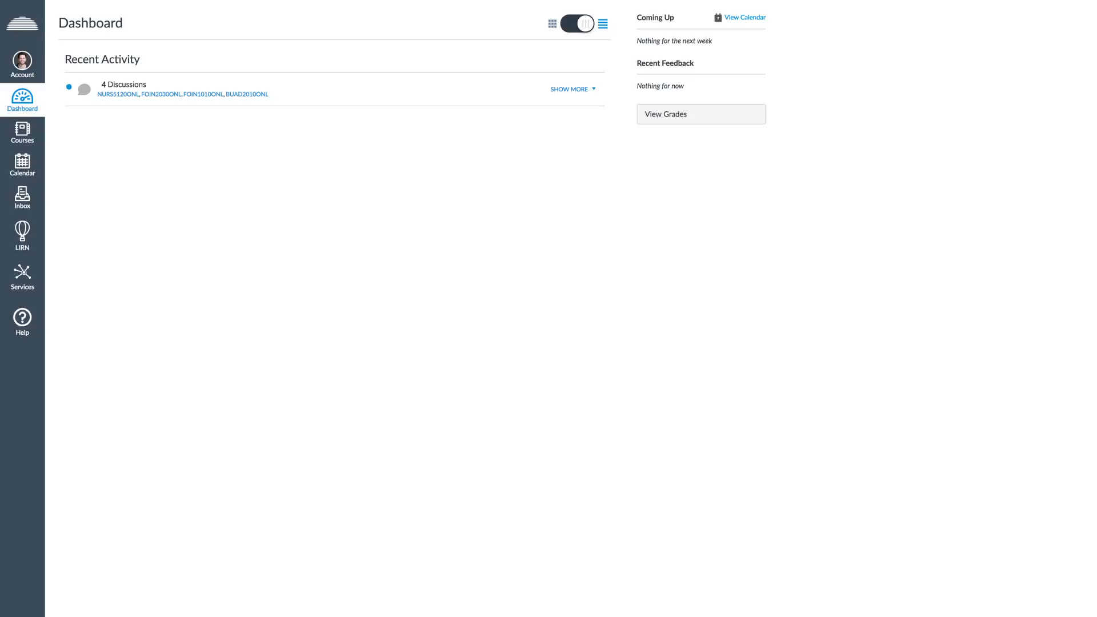
click(21, 132)
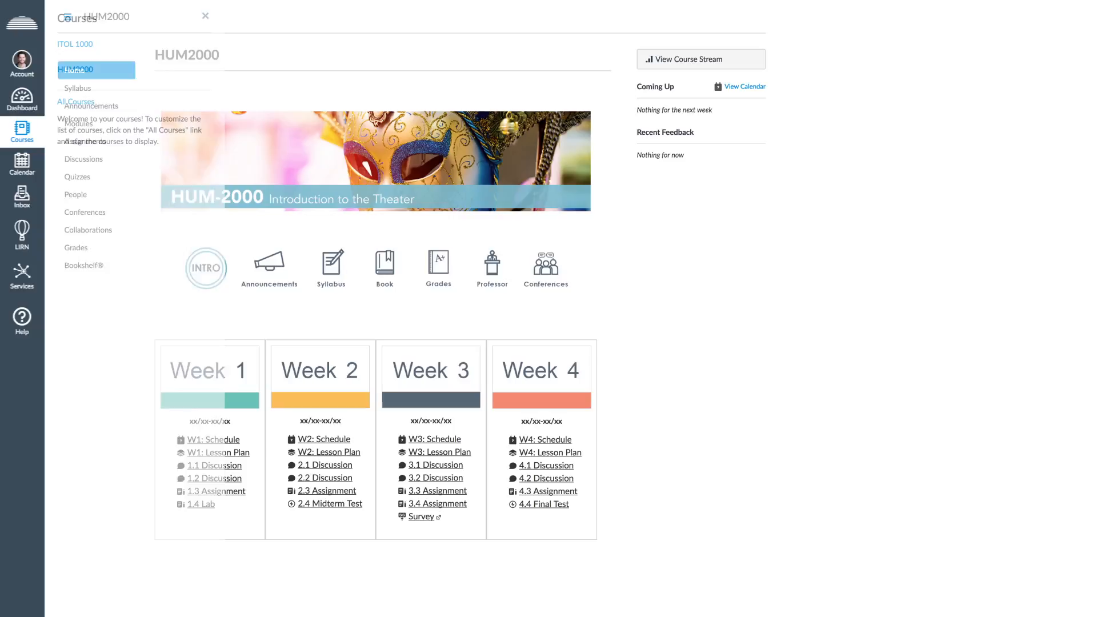
List the user's courses, then show the calendar for January 2017.
click(22, 133)
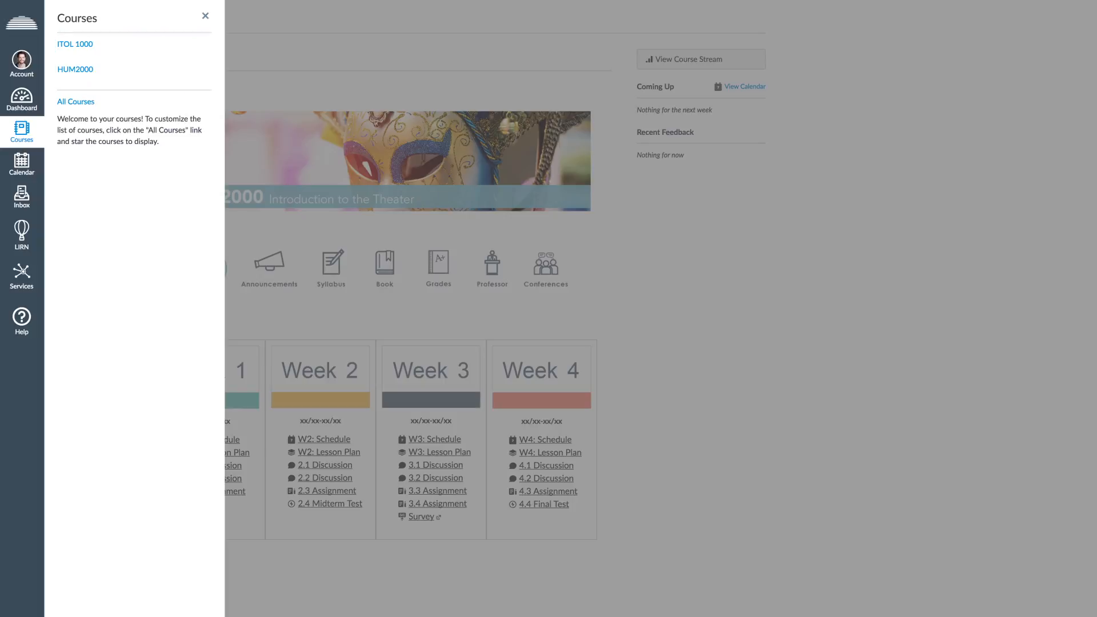
click(22, 165)
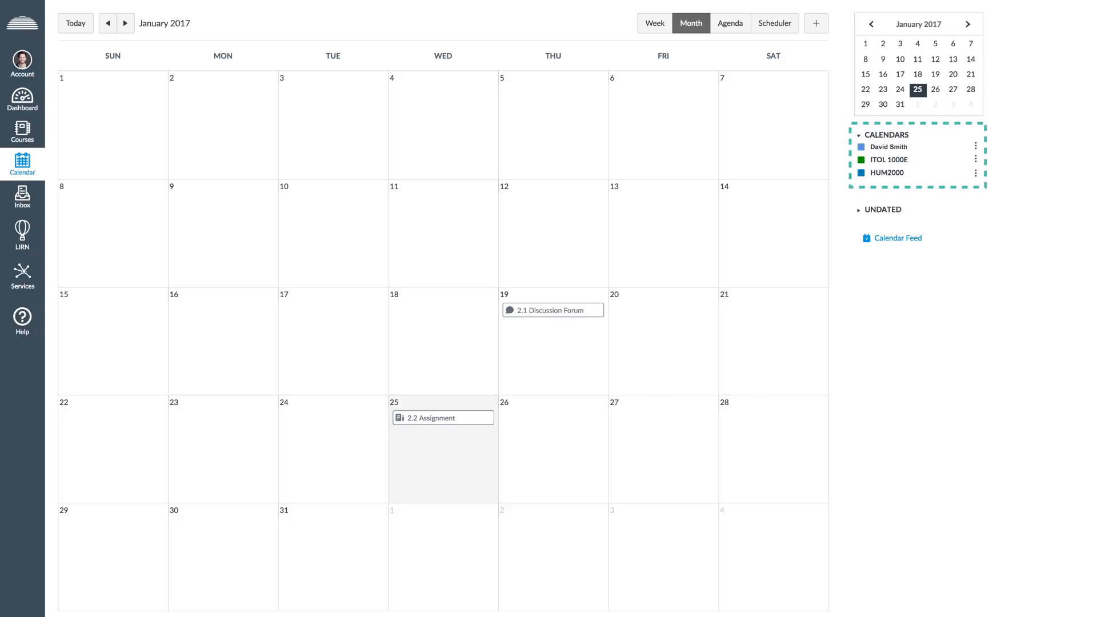
Show the LIRN library page with campus login codes in ITOL 1000.
click(21, 197)
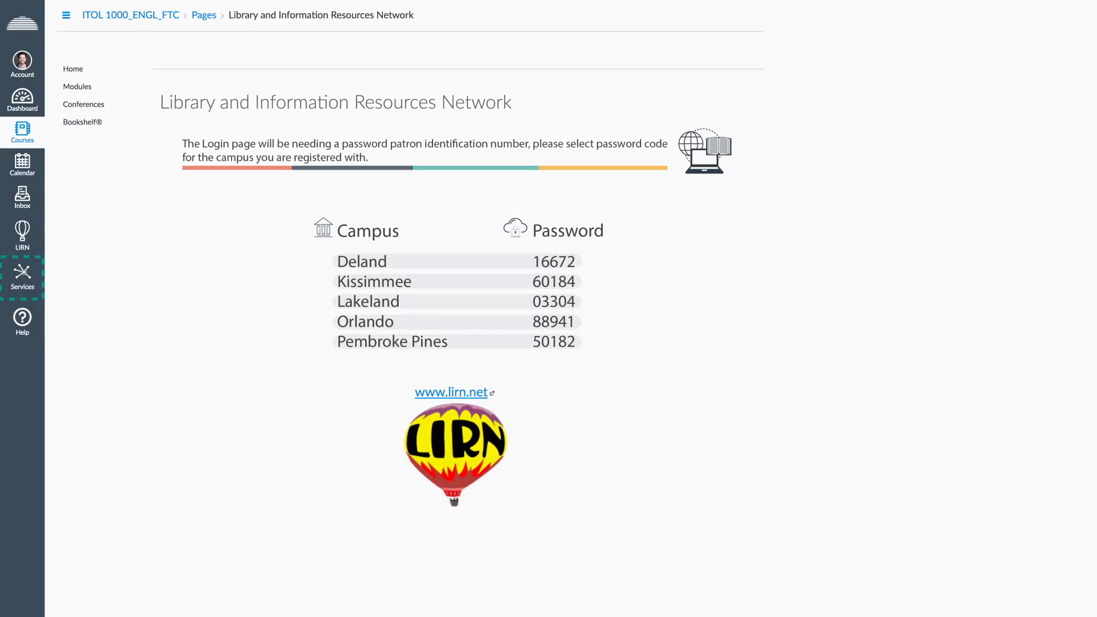
Visit Services, then show the Technical Support Center help panel over HUM2000.
click(22, 275)
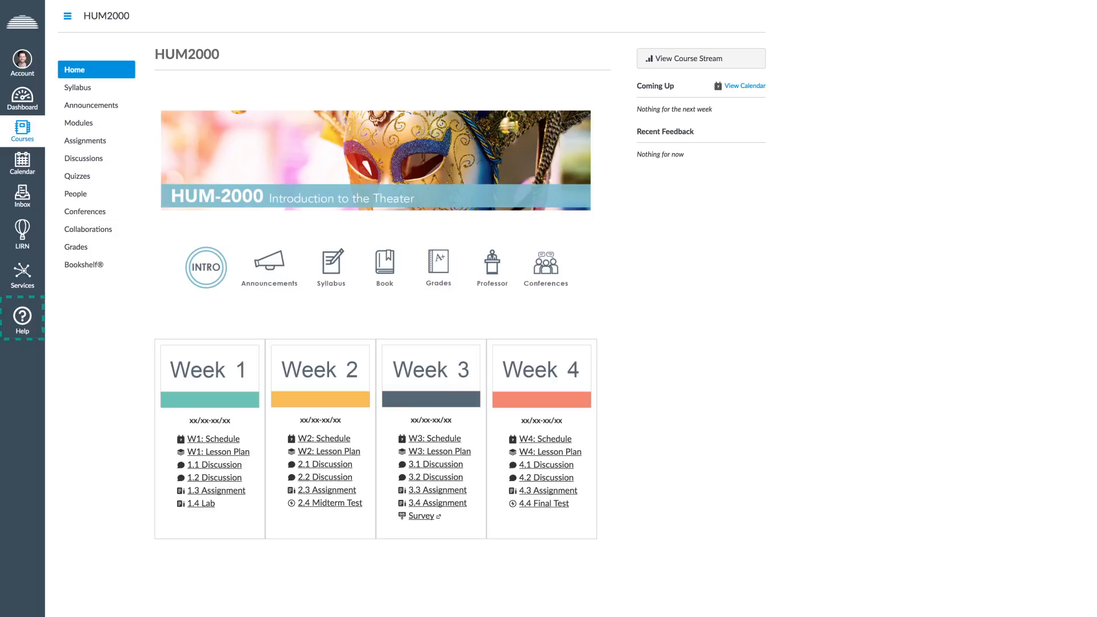
click(21, 319)
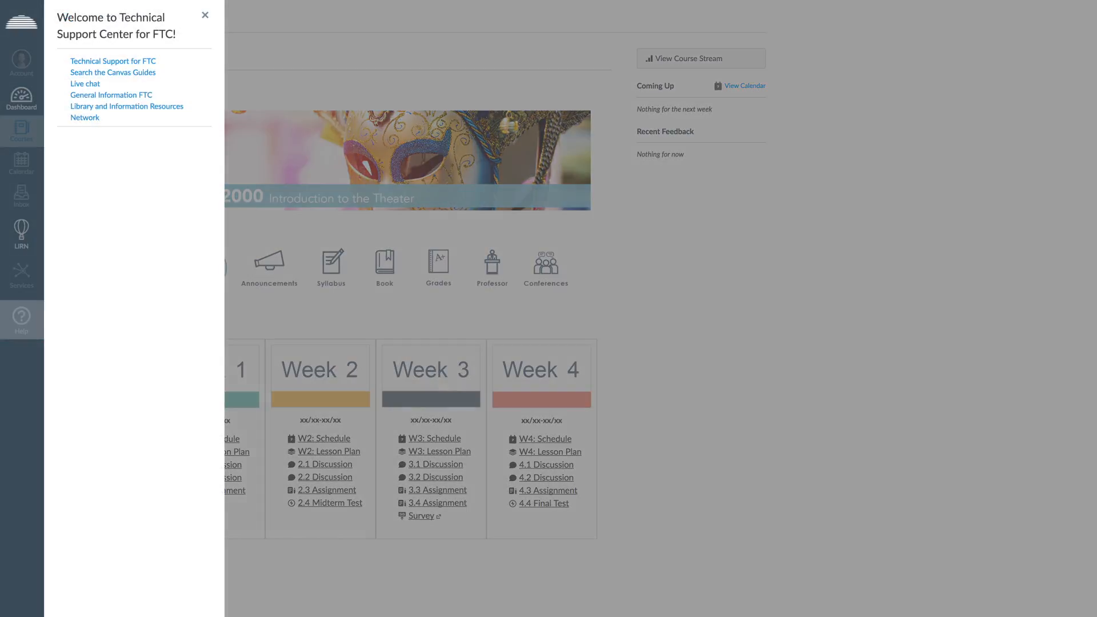